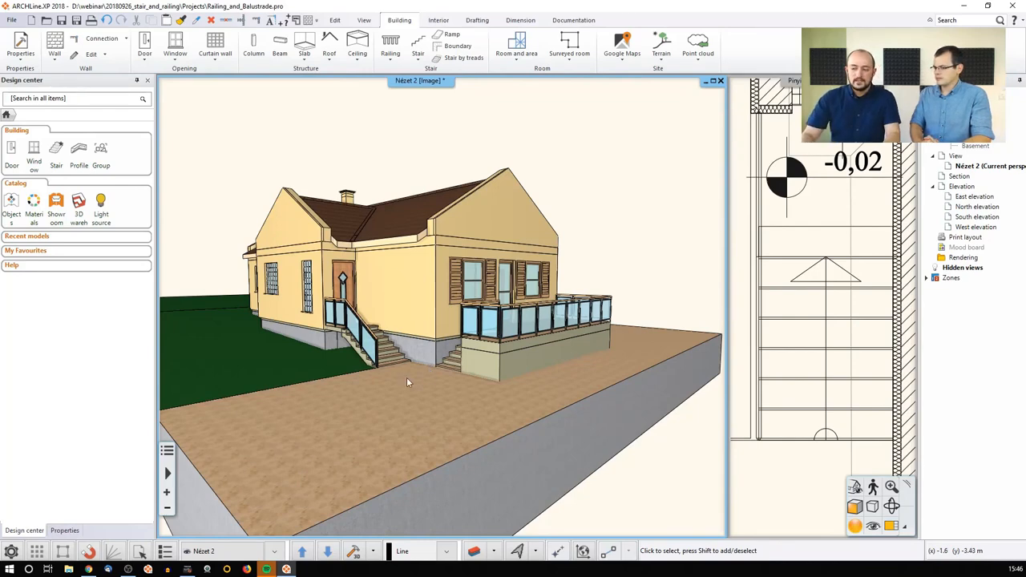
pyautogui.moveTo(407, 362)
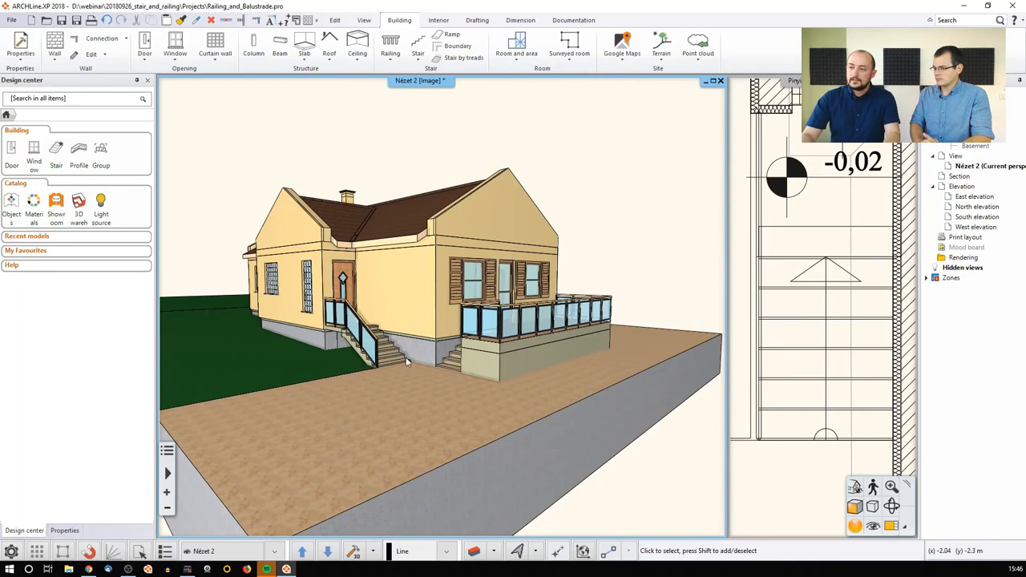
# Step: Start the Railing tool from the Building tab's Railing dropdown
pyautogui.click(390, 44)
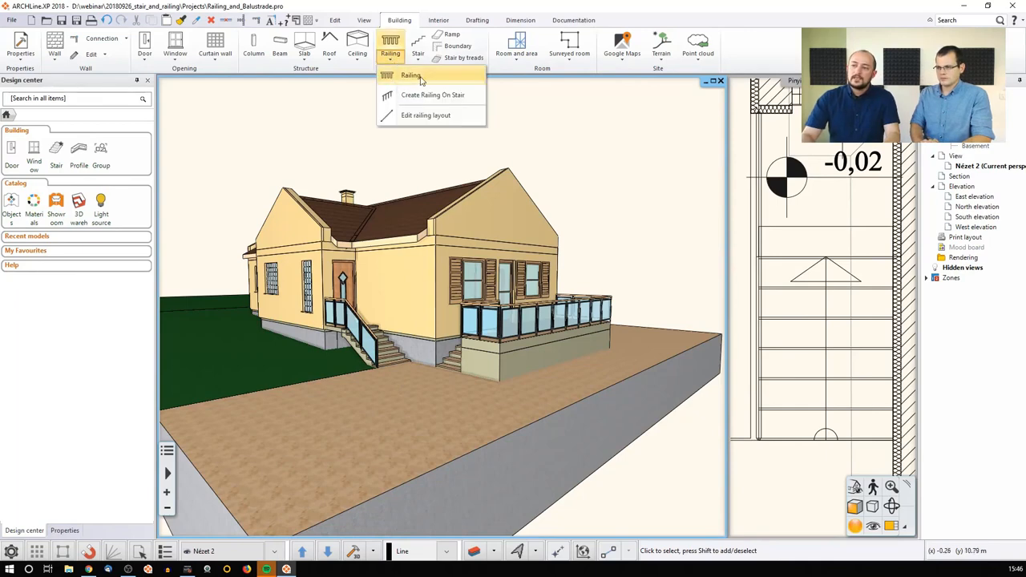
pyautogui.click(411, 75)
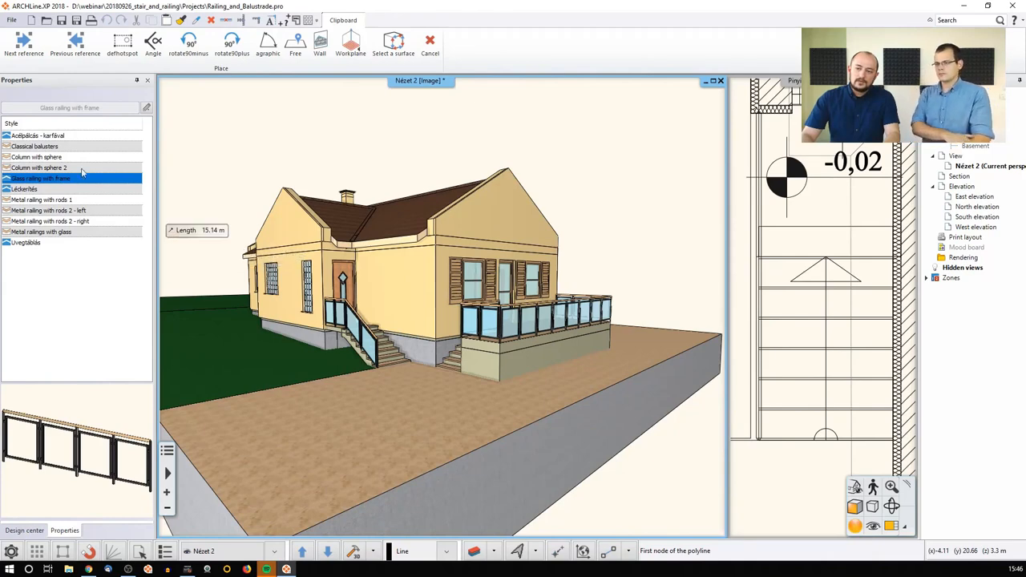
# Step: Set a point of the railing path beside the front stairs in the 3D view
pyautogui.click(71, 135)
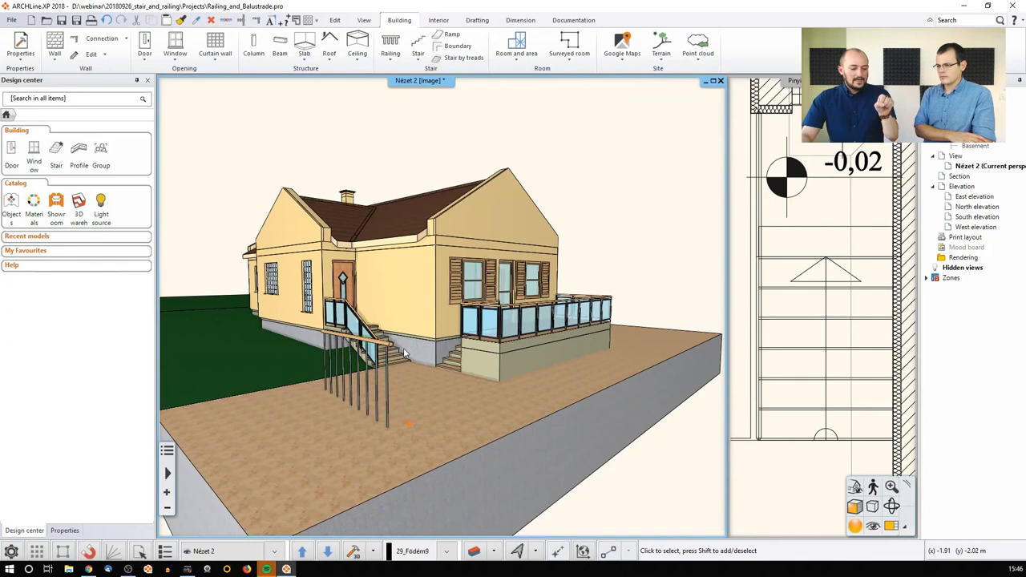
pyautogui.moveTo(393, 391)
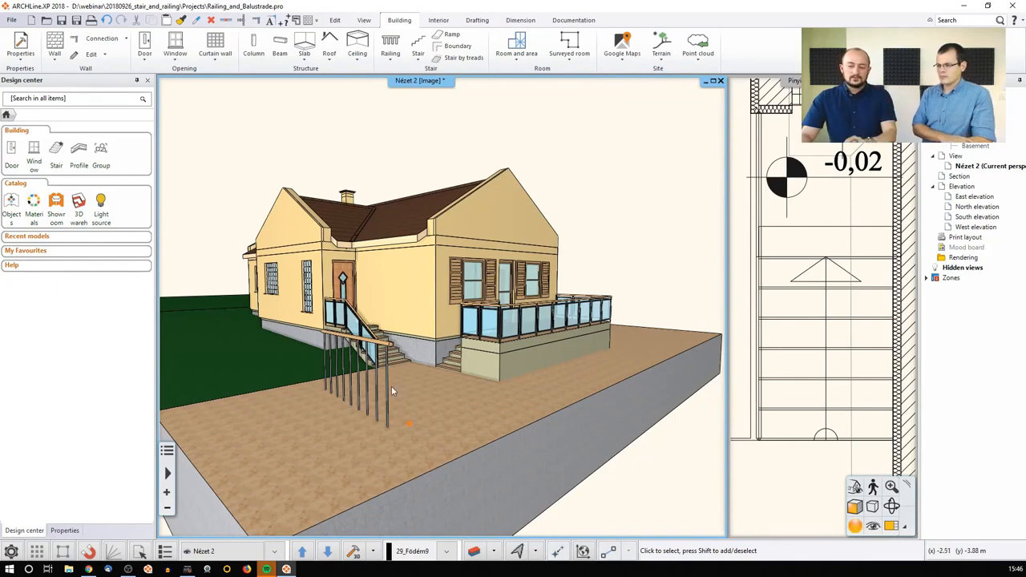
pyautogui.moveTo(364, 350)
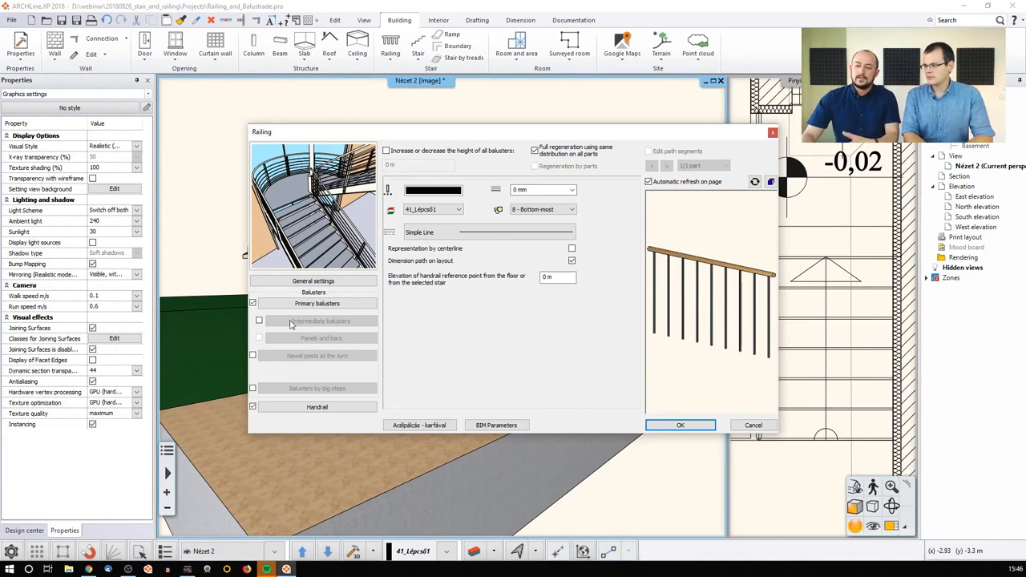
# Step: Inspect the primary balusters' 0.02 m steel library profile and return to the railing settings
pyautogui.click(317, 303)
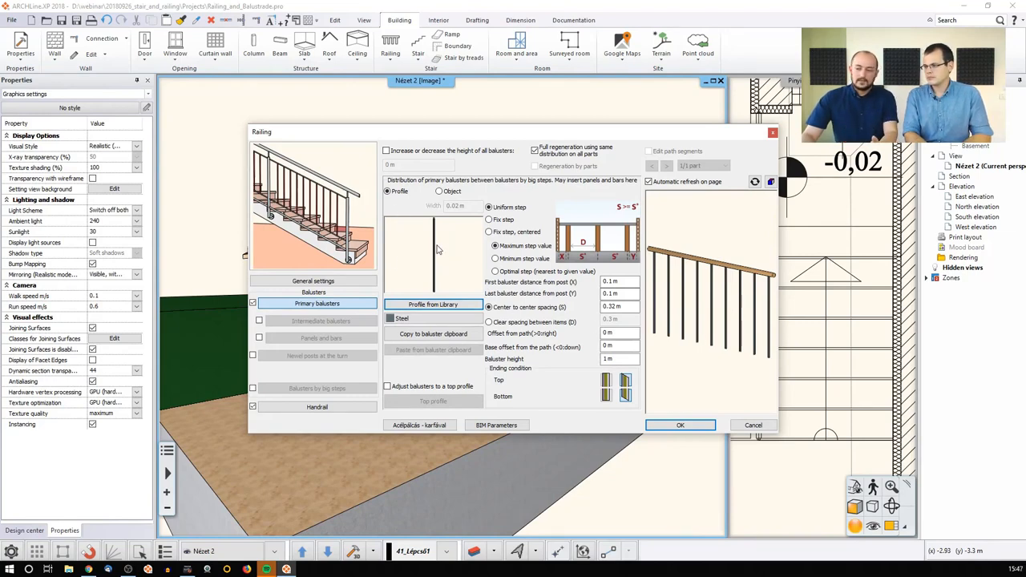
pyautogui.click(433, 304)
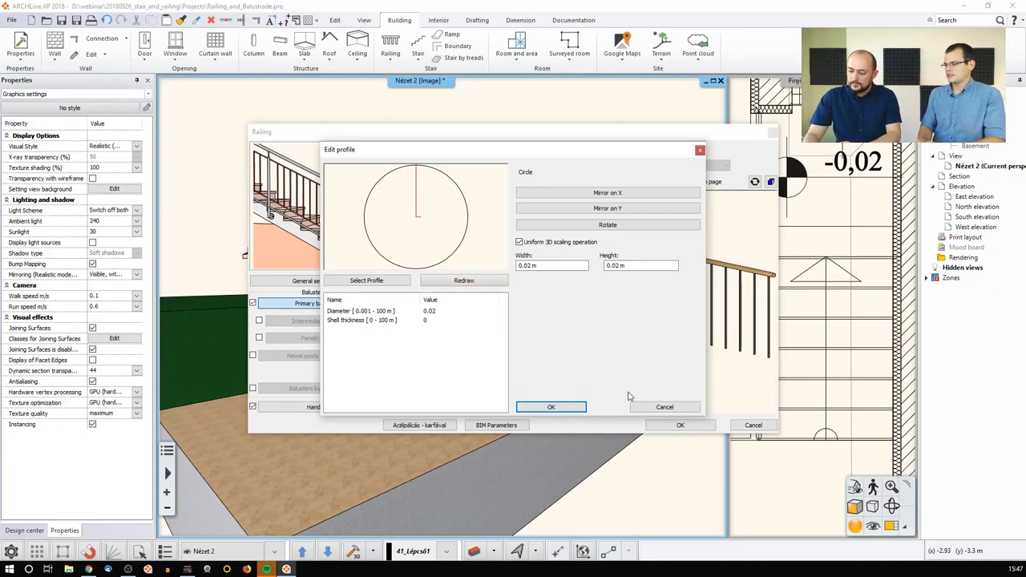
pyautogui.click(551, 407)
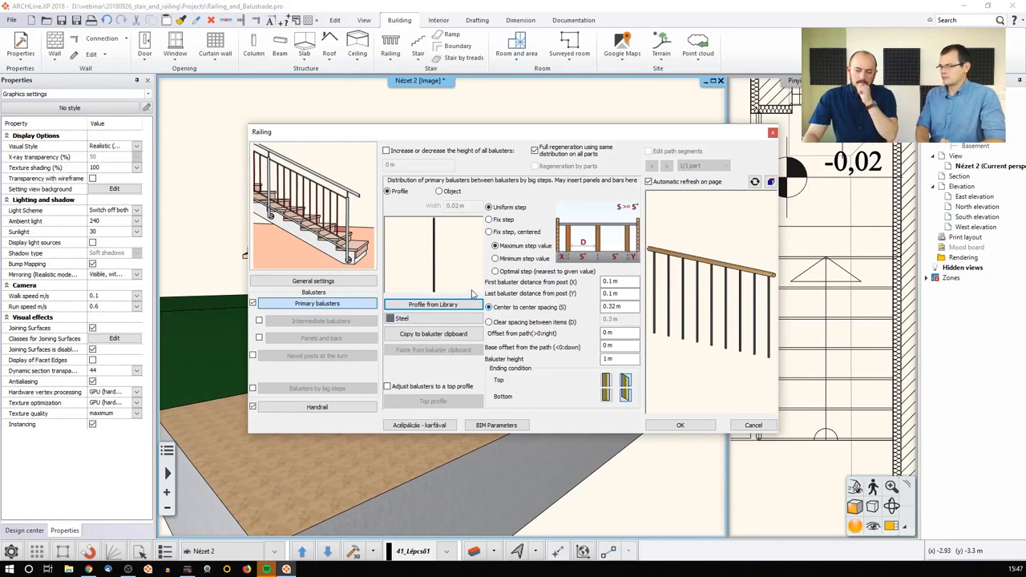
pyautogui.moveTo(439, 277)
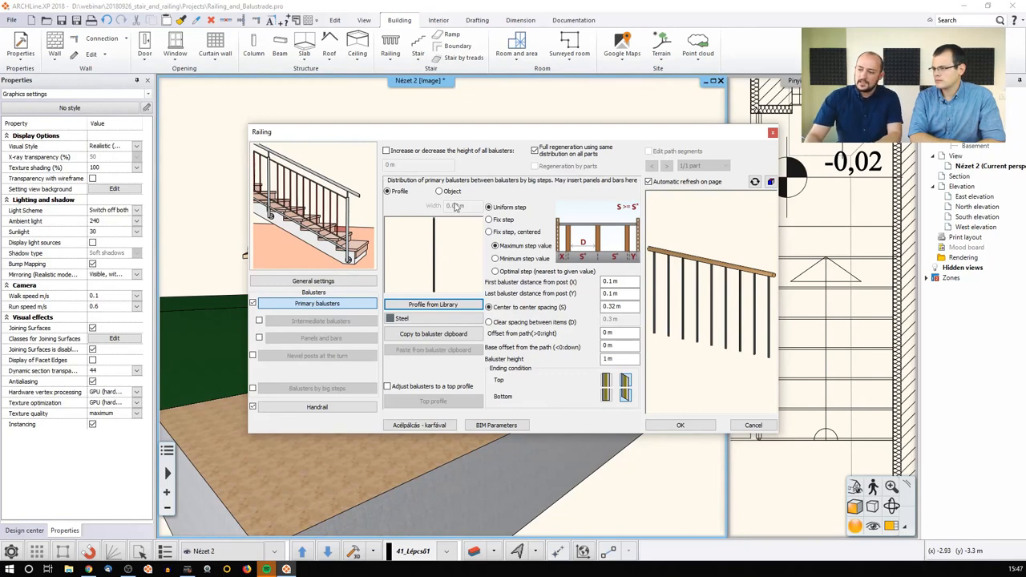
# Step: Preview library objects such as Balustrade holder 5 as balusters, then keep the thin Profile balusters
pyautogui.click(438, 192)
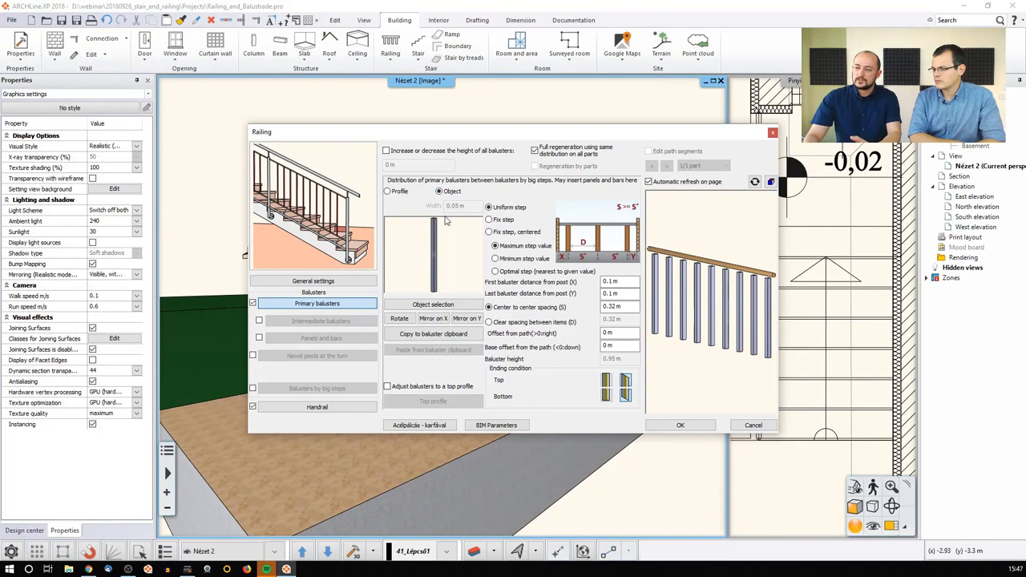
pyautogui.click(433, 304)
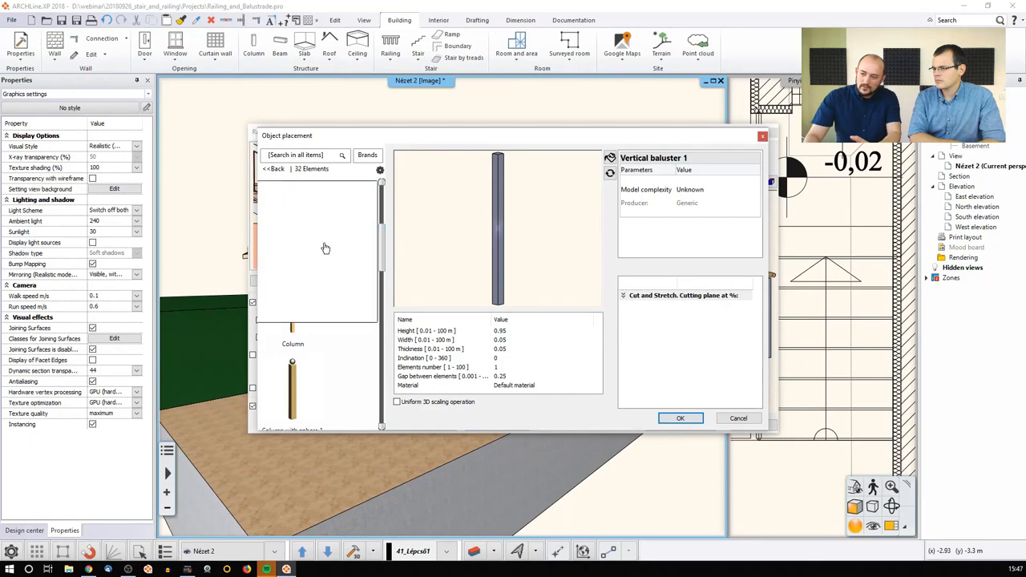
pyautogui.click(292, 220)
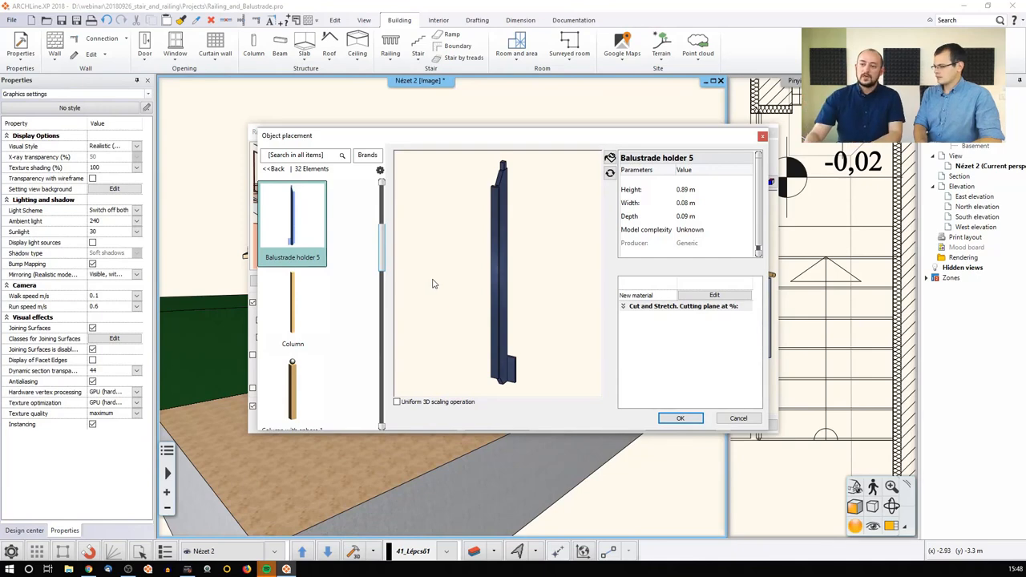
pyautogui.click(680, 417)
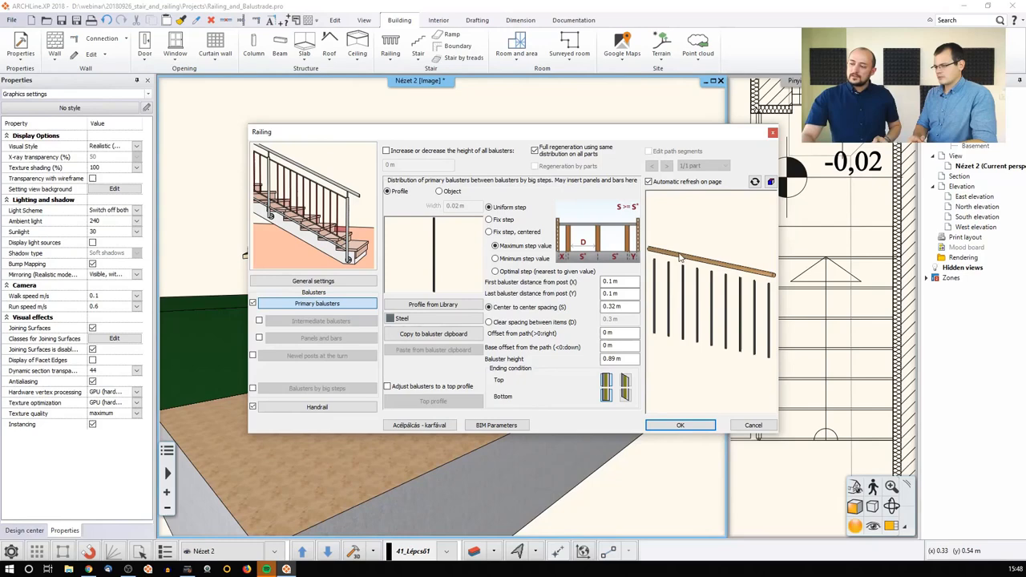
pyautogui.moveTo(731, 305)
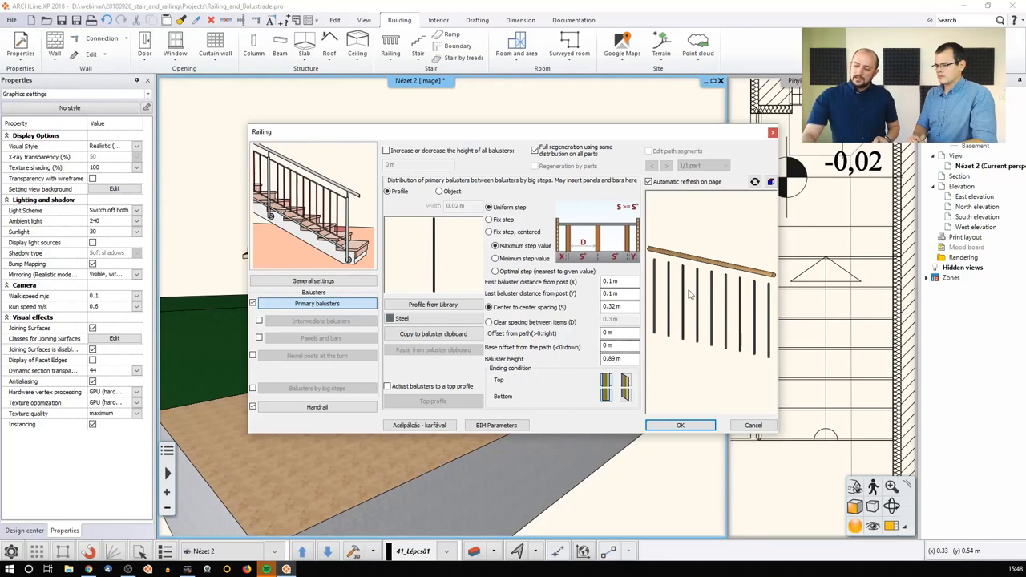
# Step: Set Uniform step spacing with 0.1 m end distances and 0.14 m center-to-center spacing
pyautogui.click(620, 333)
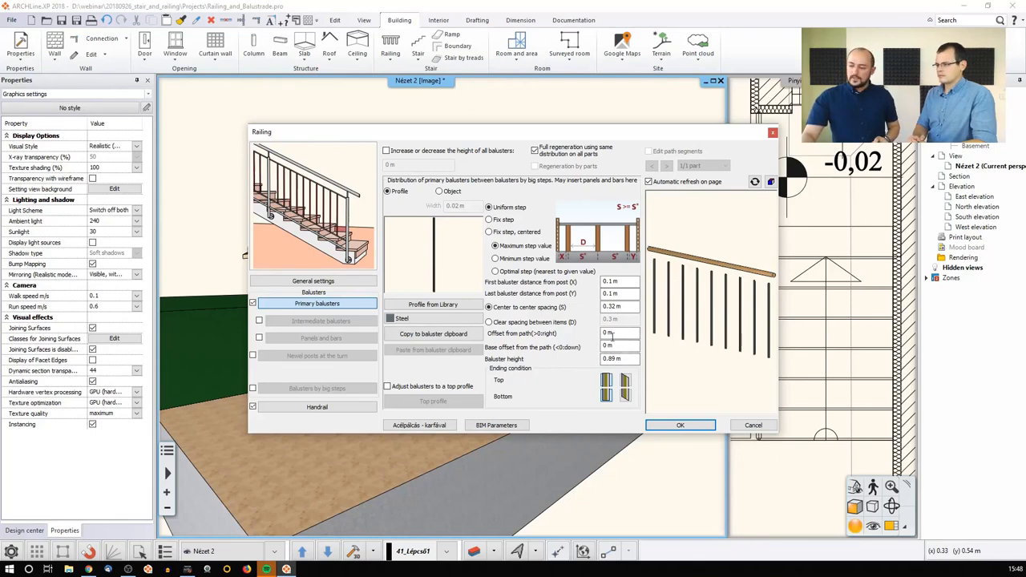
pyautogui.click(618, 358)
pyautogui.write('1')
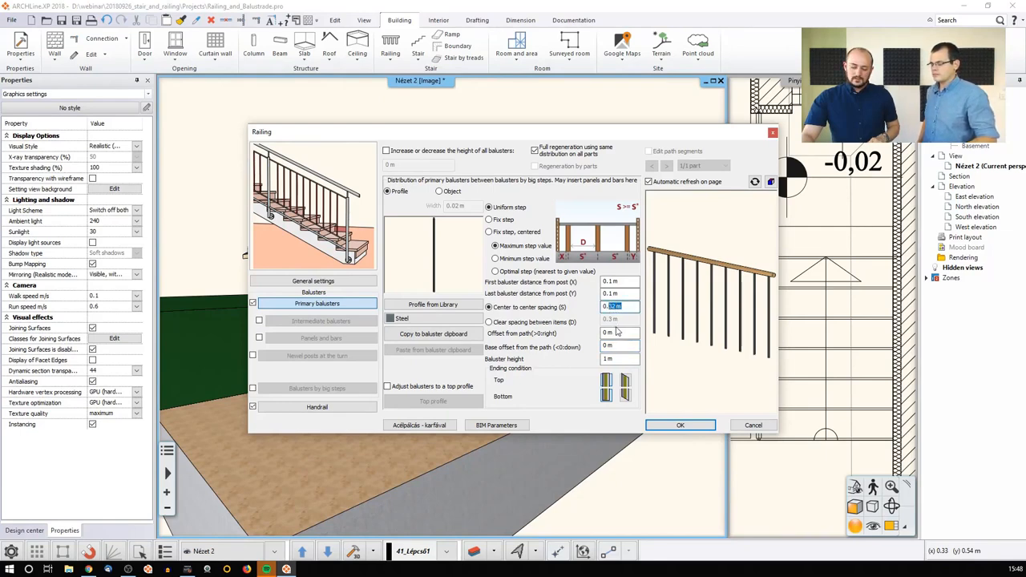
pyautogui.write('0.5')
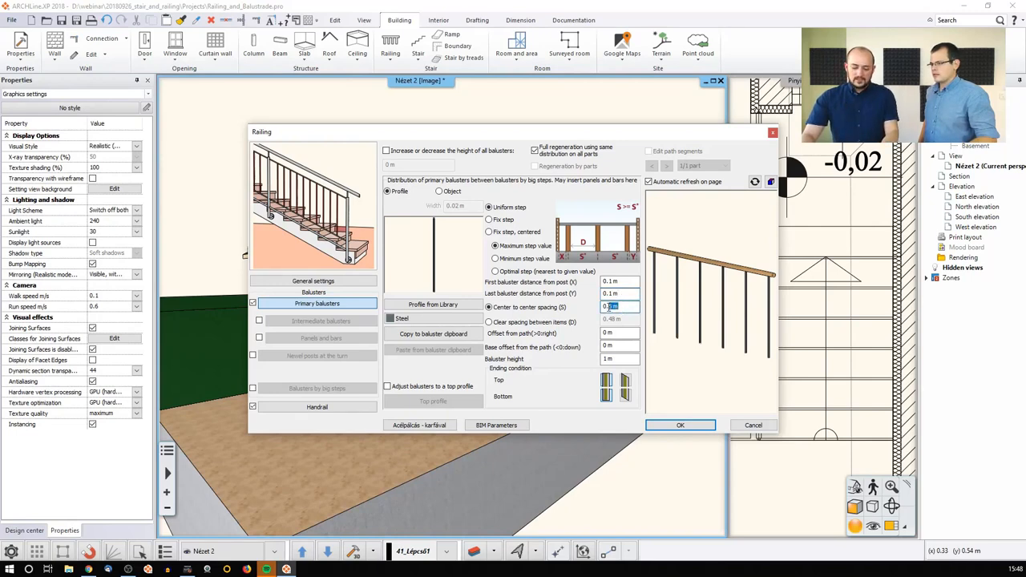
pyautogui.write('0.14')
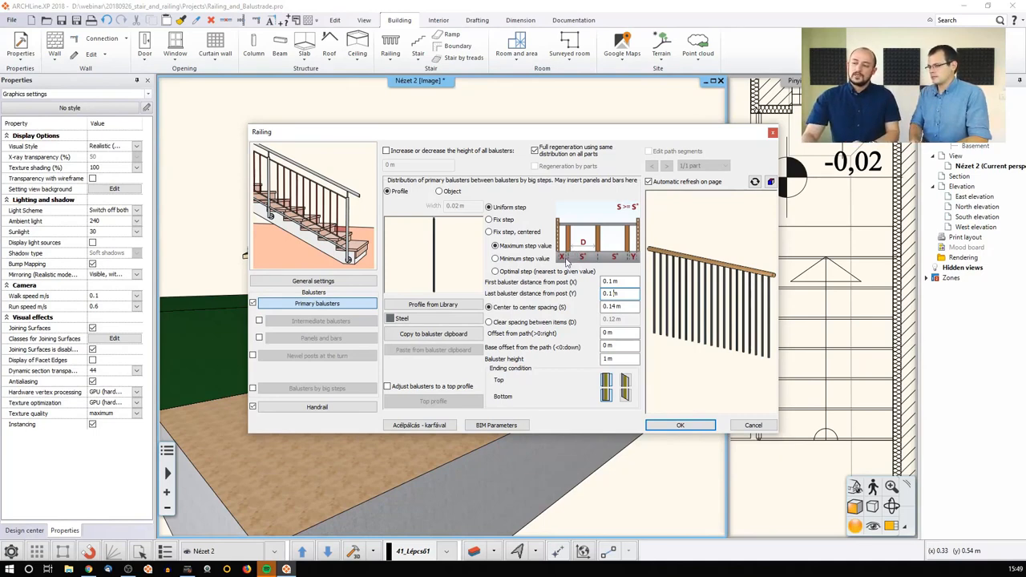
pyautogui.moveTo(597, 260)
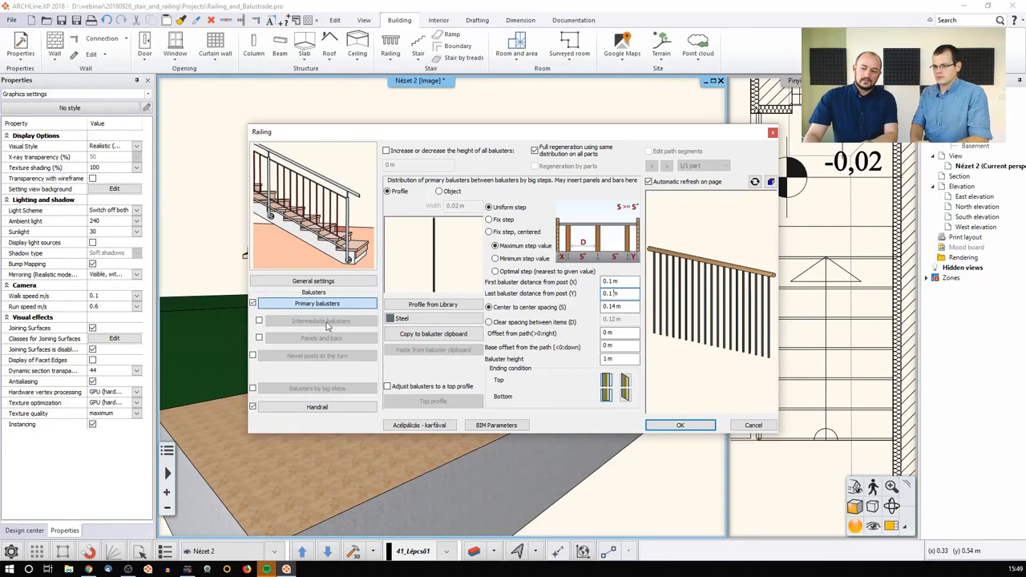
# Step: Set the first handrail's vertical shift to 1.1 m on the Handrail page
pyautogui.click(316, 407)
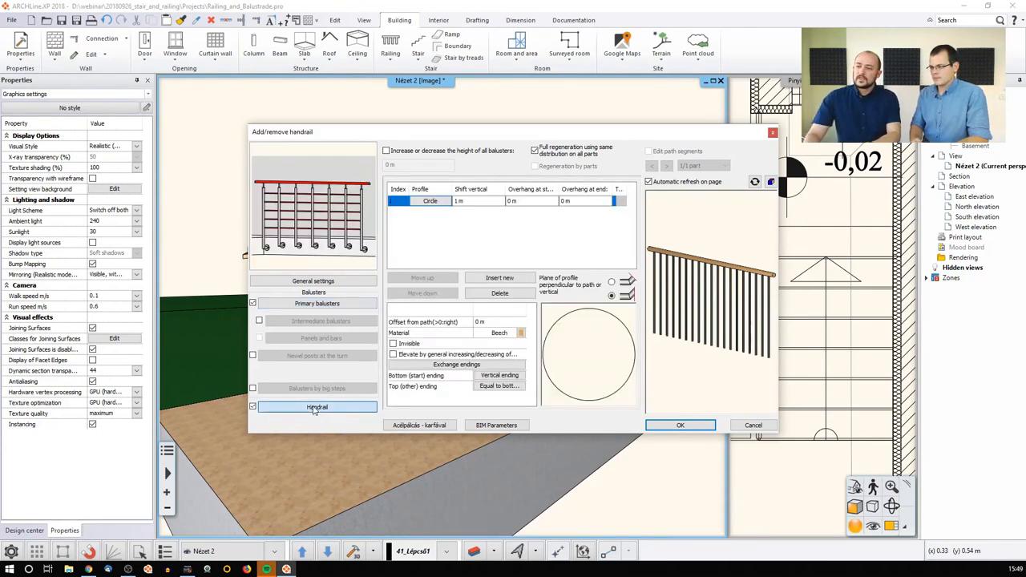
pyautogui.click(317, 406)
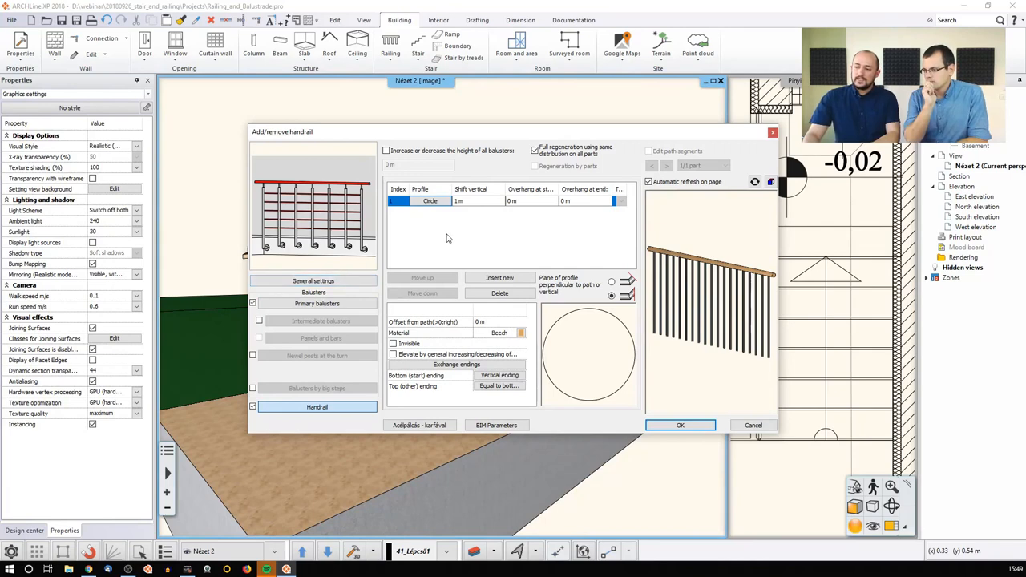
pyautogui.moveTo(640, 294)
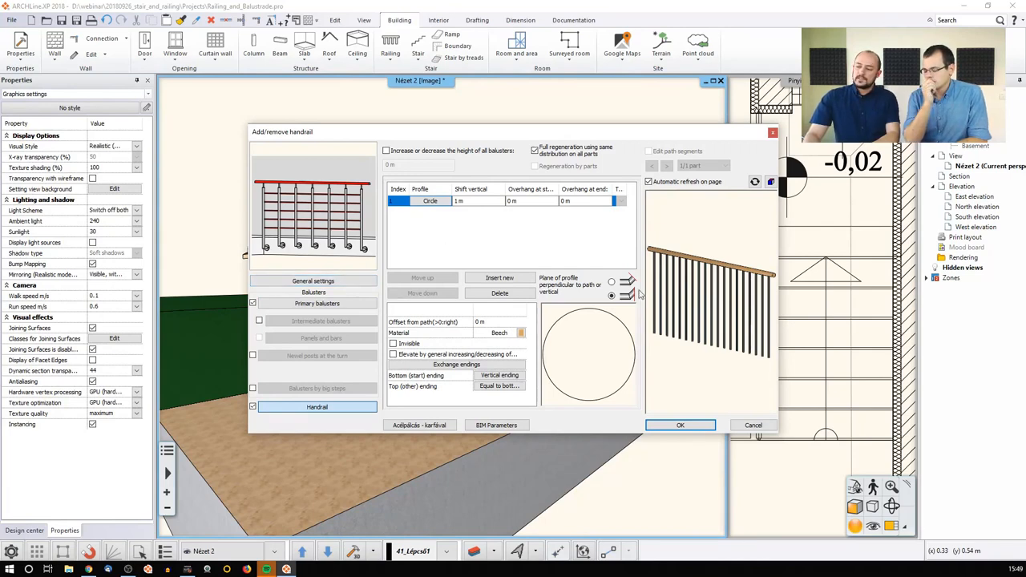
pyautogui.moveTo(725, 264)
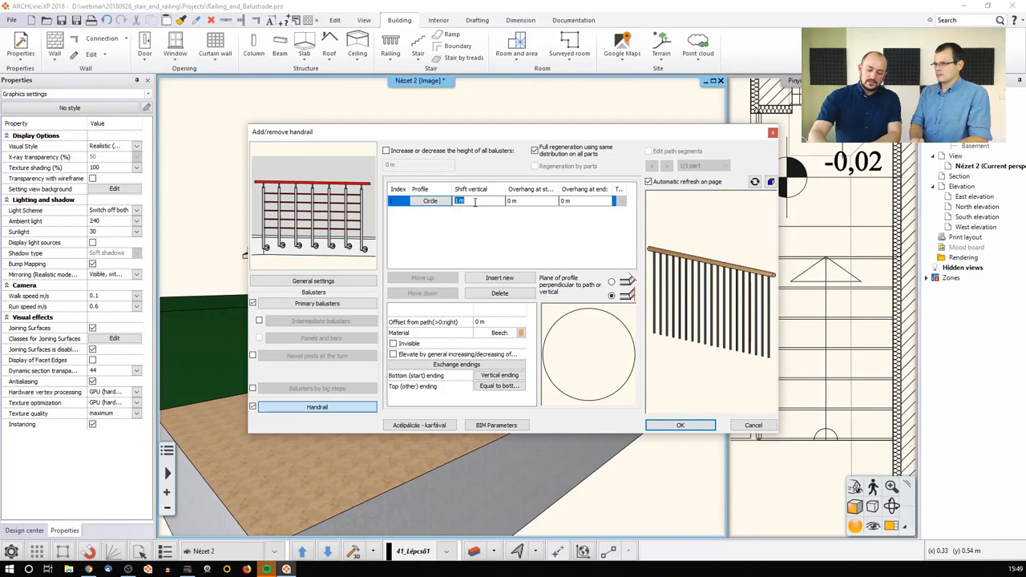
pyautogui.write('0')
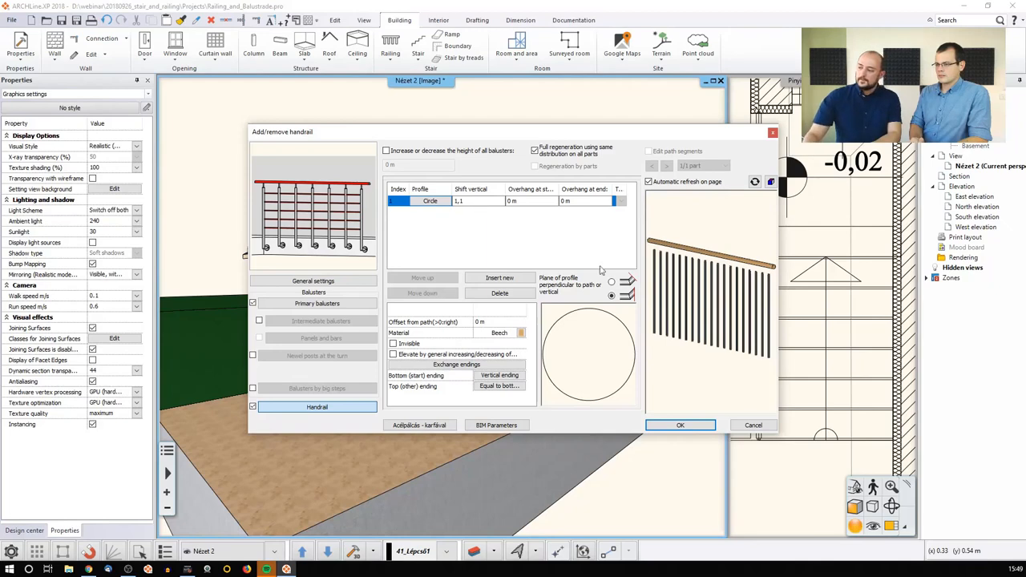
pyautogui.moveTo(527, 246)
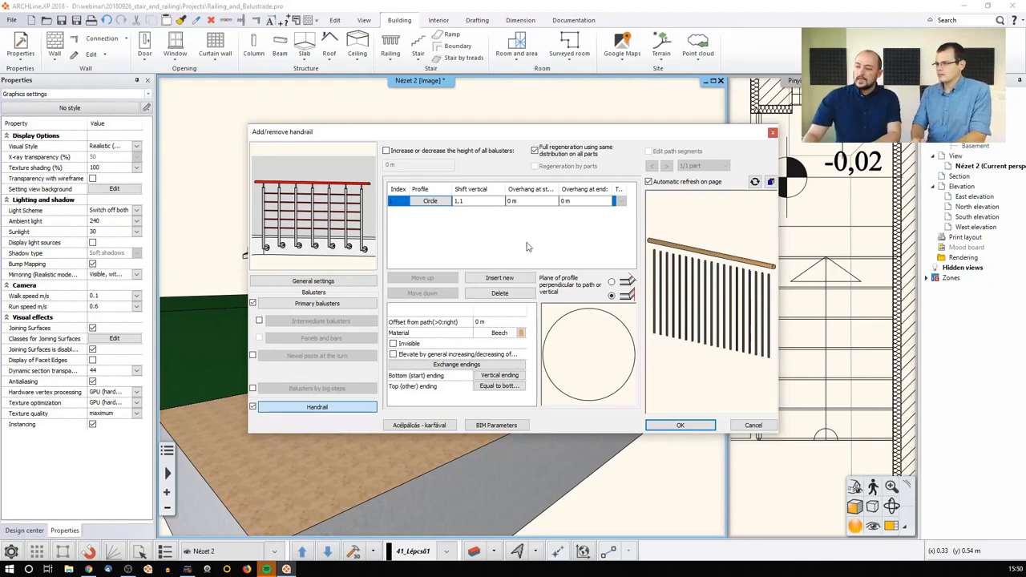
pyautogui.moveTo(524, 234)
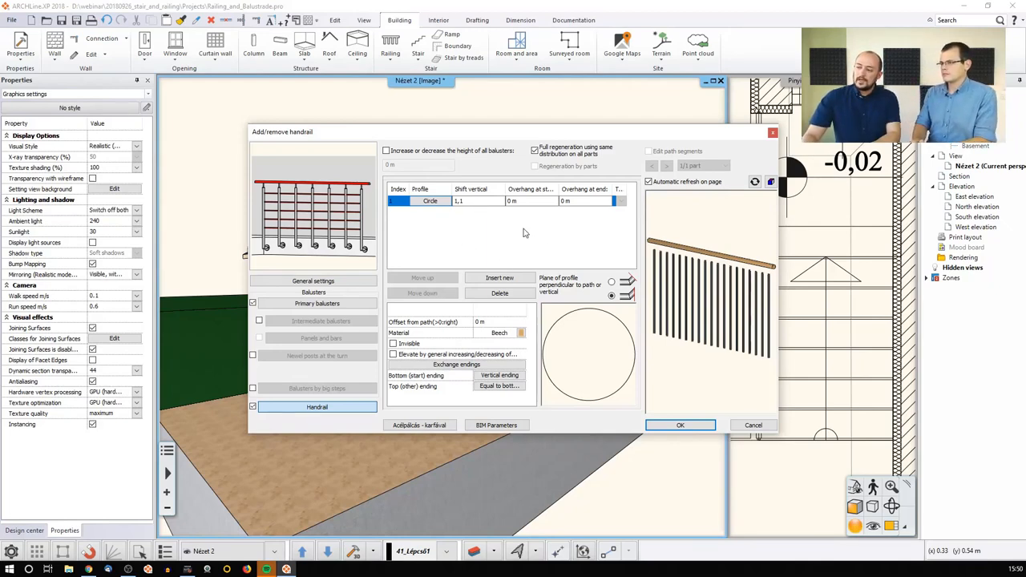
# Step: Insert two more handrails at heights 1 m and 0.5 m
pyautogui.click(499, 277)
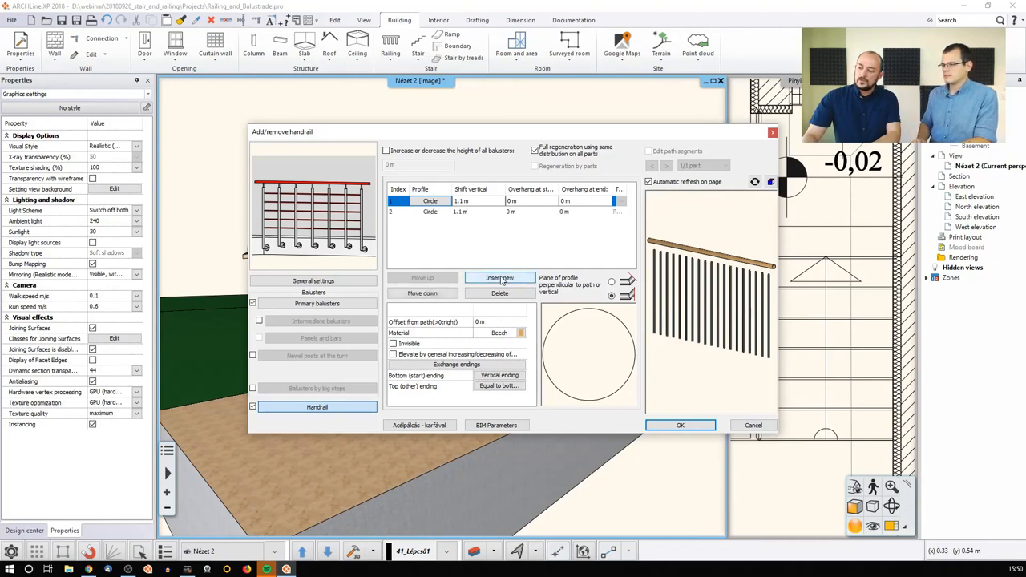
pyautogui.click(500, 277)
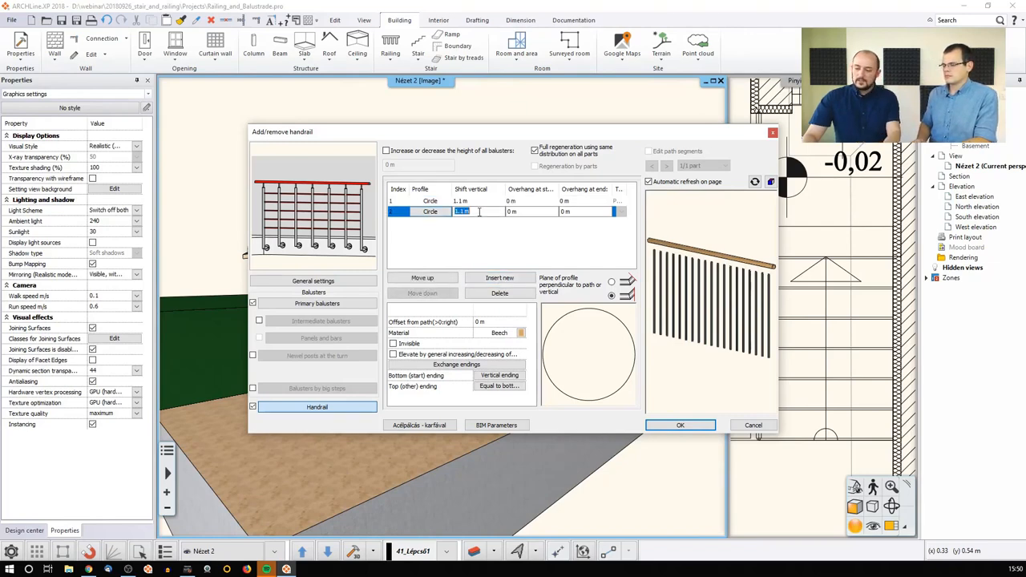
pyautogui.click(499, 277)
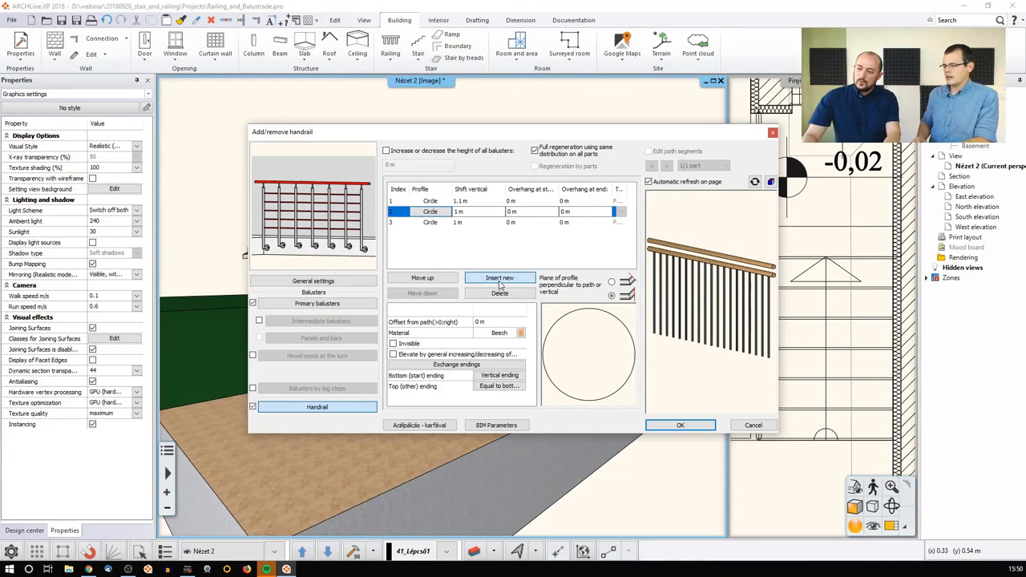
pyautogui.click(499, 277)
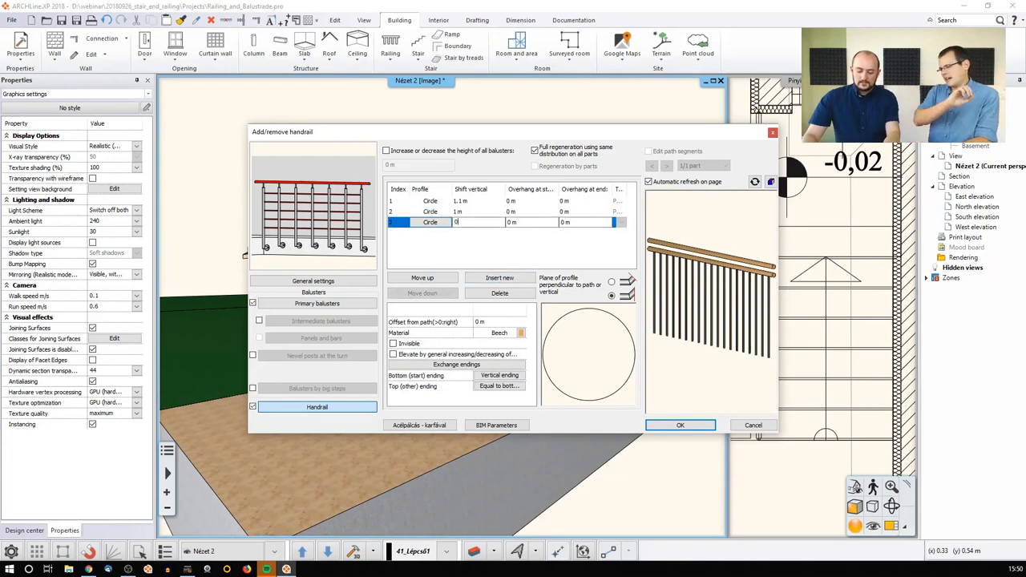
pyautogui.write('0,5')
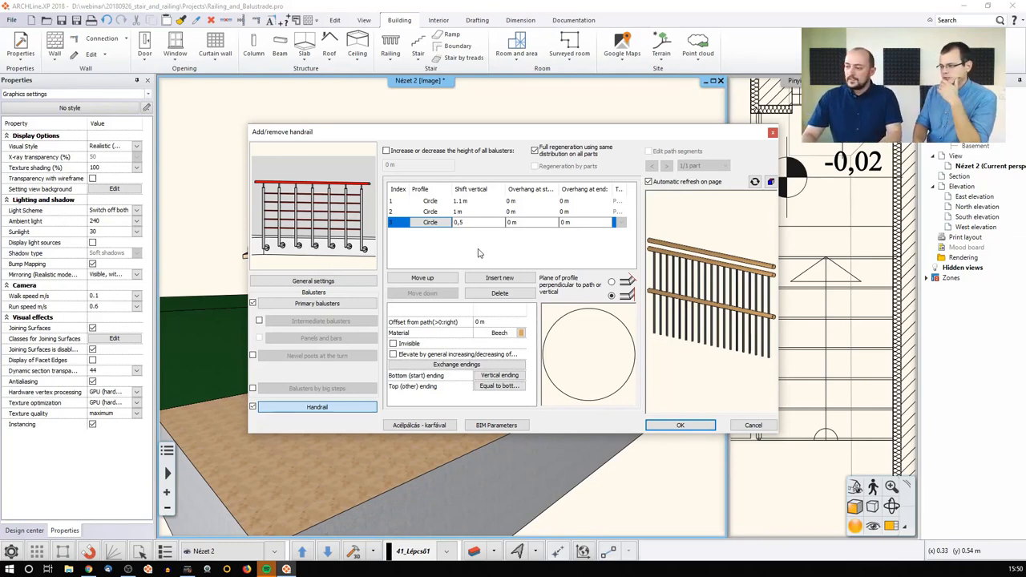
pyautogui.moveTo(531, 251)
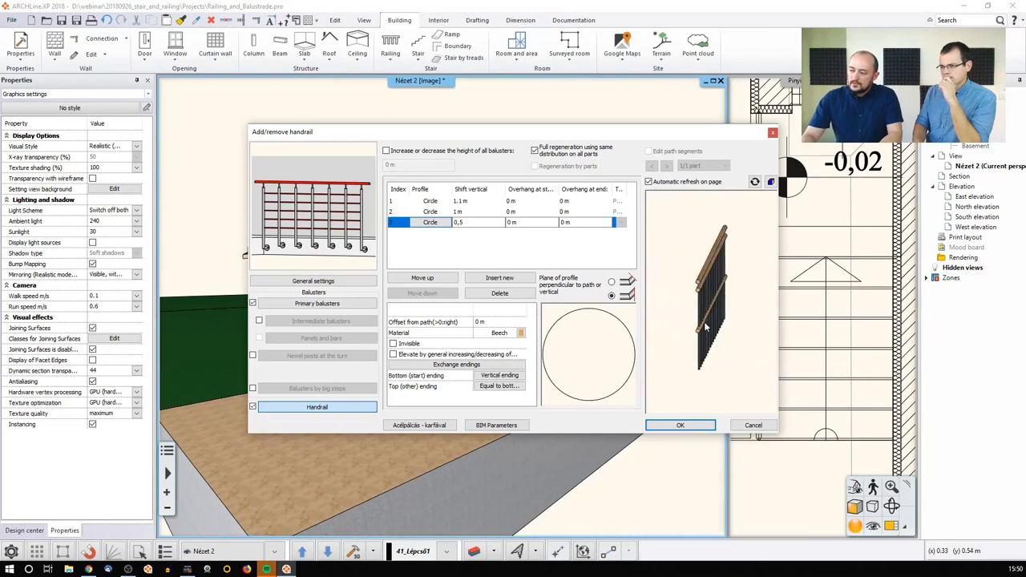
pyautogui.moveTo(701, 328)
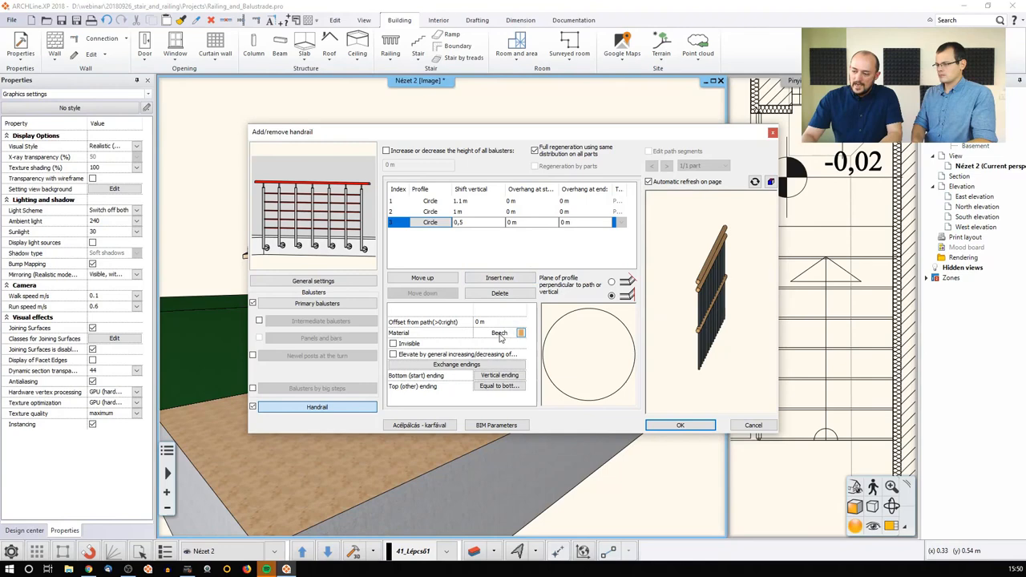
# Step: Give the lowest handrail a 0.04 m offset from the railing path
pyautogui.click(500, 321)
pyautogui.write('0,1')
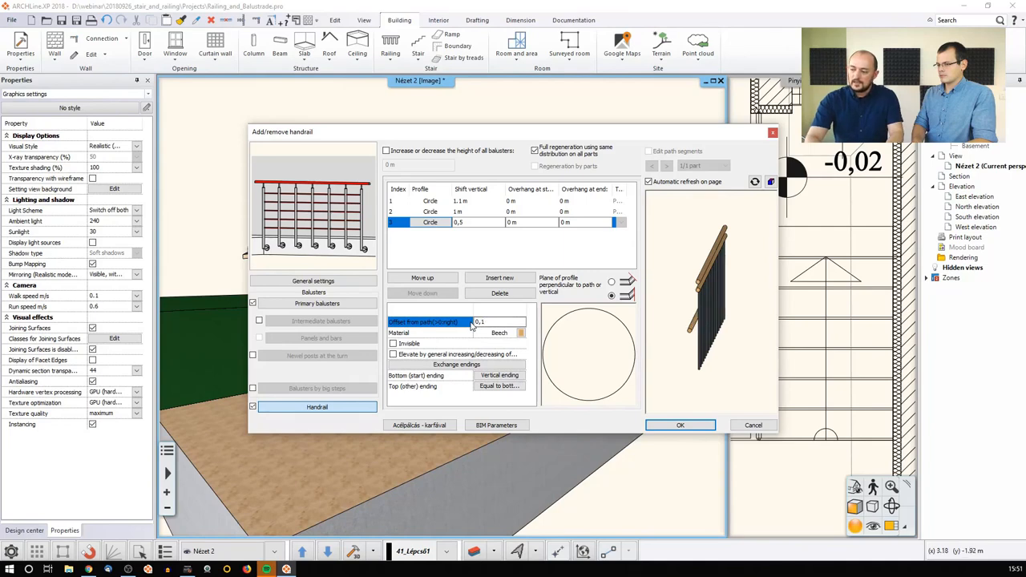
pyautogui.click(485, 321)
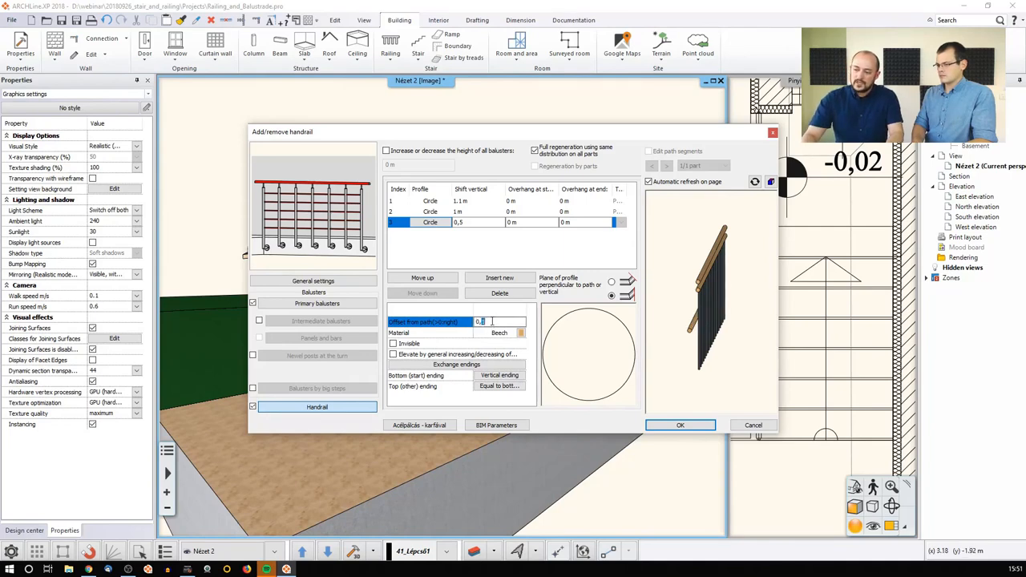
pyautogui.write('0,04')
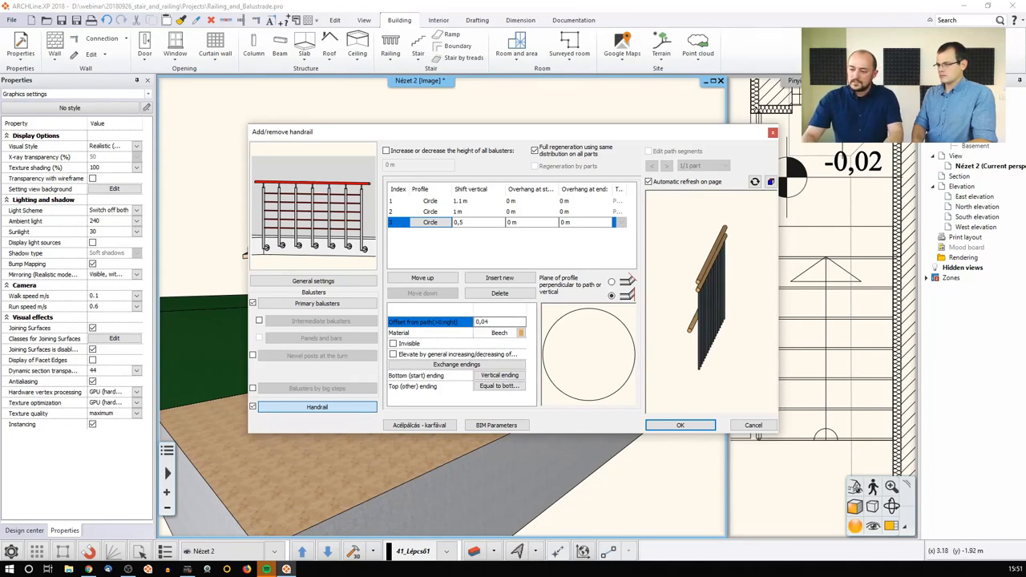